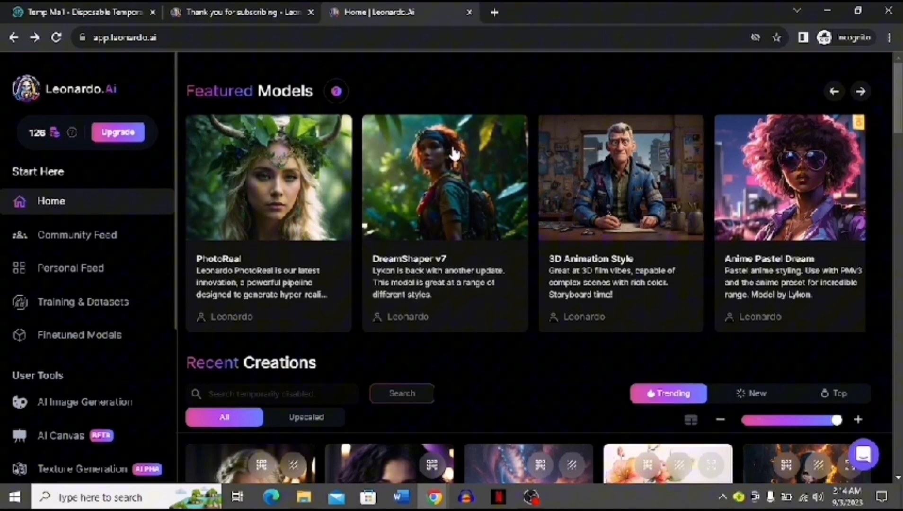
{"action": "mouse_move", "coordinate": [513, 95]}
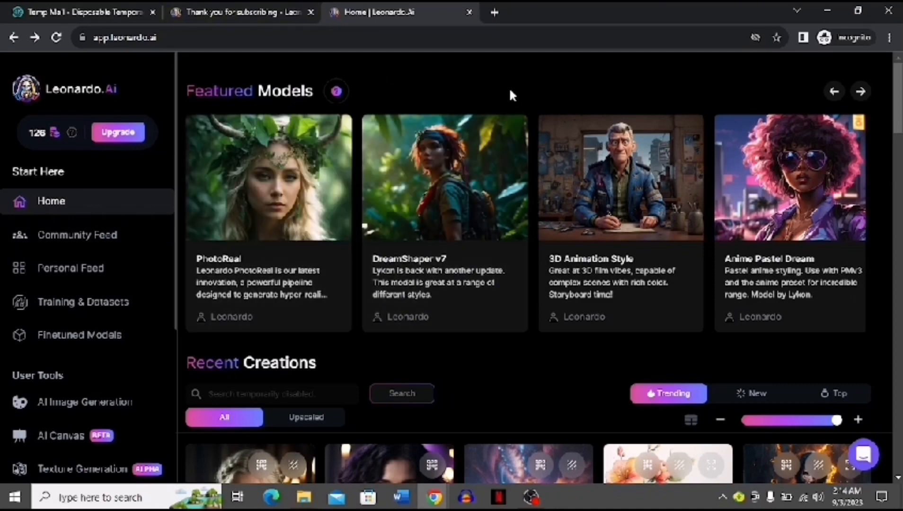
{"action": "mouse_move", "coordinate": [521, 102]}
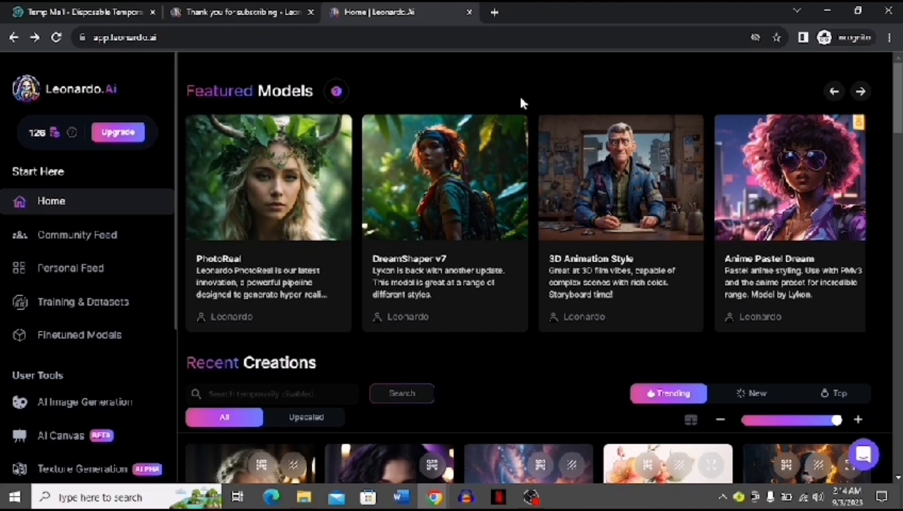
{"action": "mouse_move", "coordinate": [236, 230]}
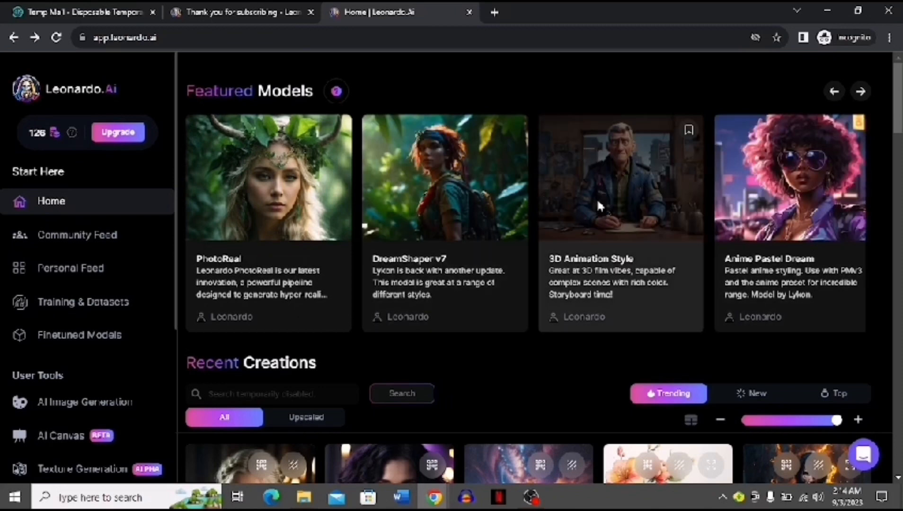
Step: Open AI Image Generation from the 3D Animation Style featured model card
{"action": "left_click", "coordinate": [621, 178]}
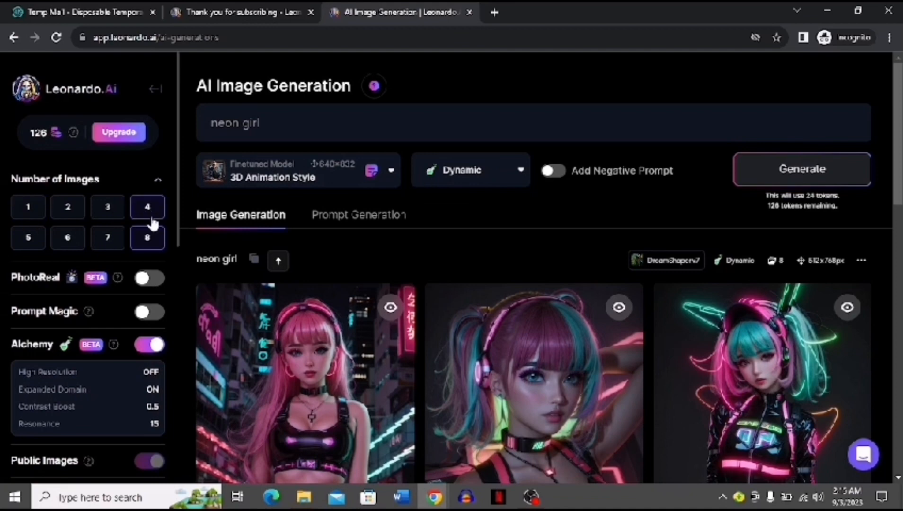
Step: Set Number of Images to 8 and replace the 'neon girl' prompt with 'sunset'
{"action": "left_click", "coordinate": [148, 238]}
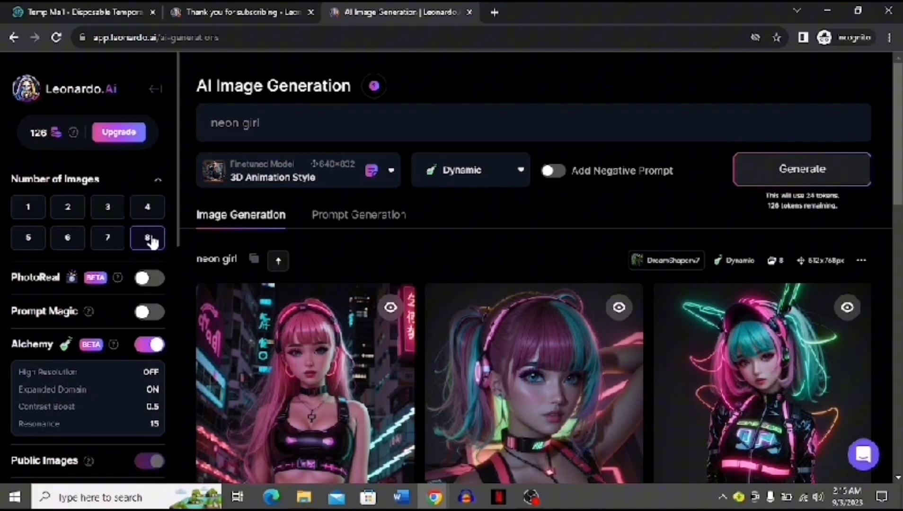
{"action": "left_click", "coordinate": [297, 123]}
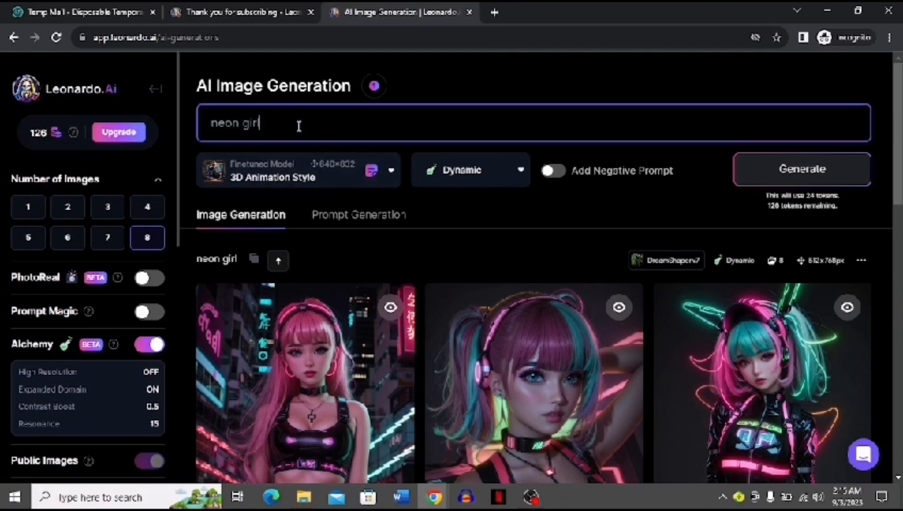
{"action": "double_click", "coordinate": [234, 123]}
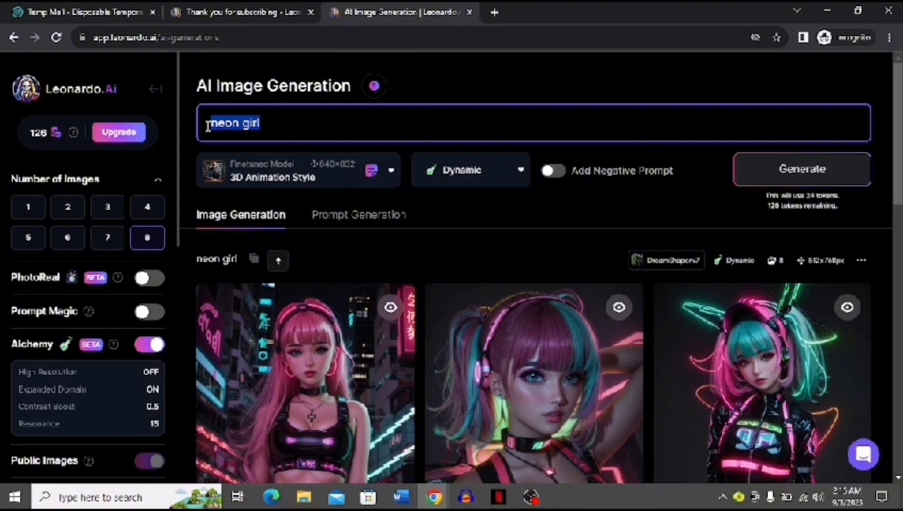
{"action": "type", "text": "sunse"}
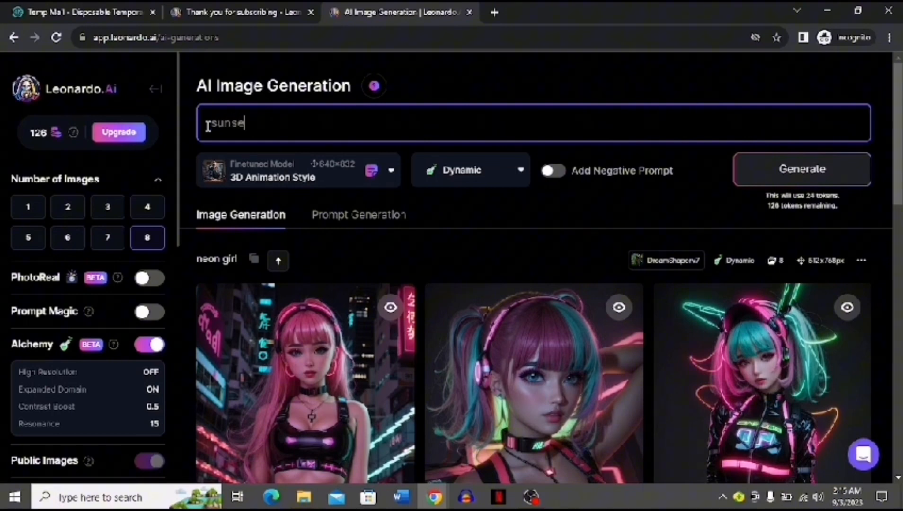
{"action": "type", "text": "t"}
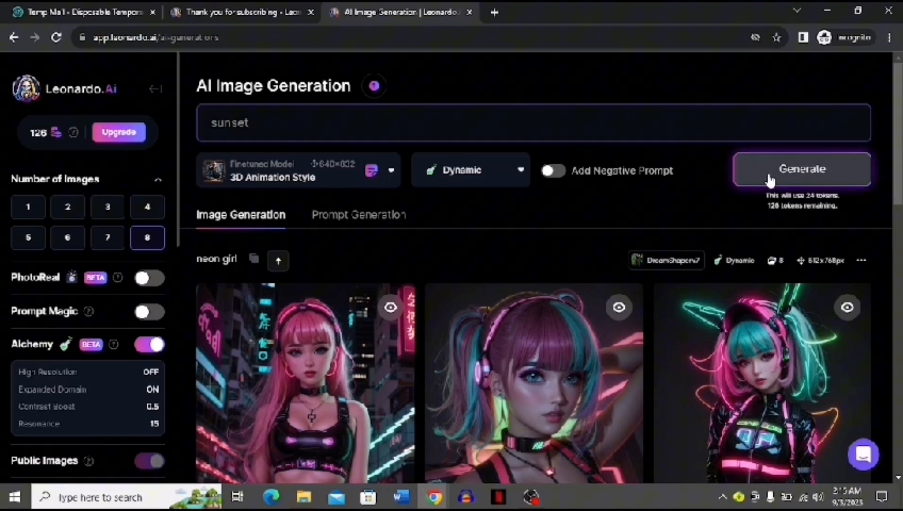
Step: Generate the sunset batch and scroll down to watch the eight images render
{"action": "left_click", "coordinate": [800, 169]}
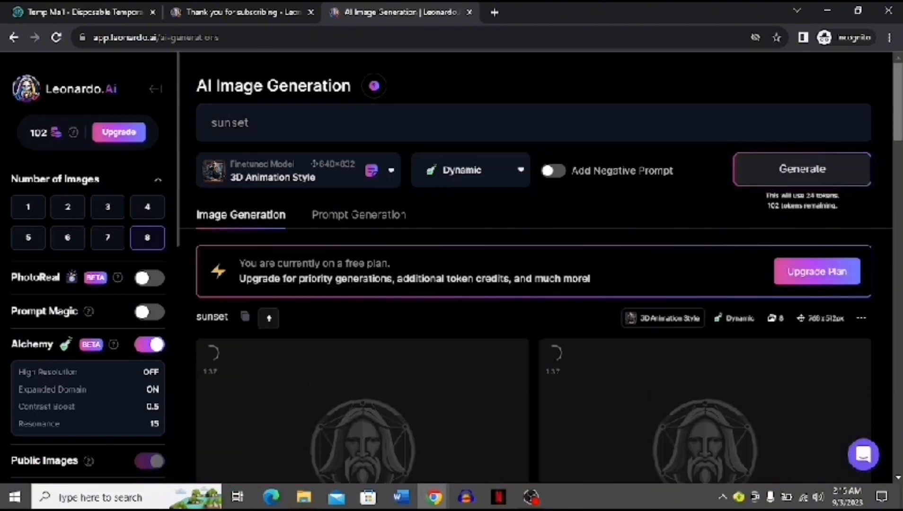
{"action": "scroll", "scroll_direction": "down", "scroll_amount": 3}
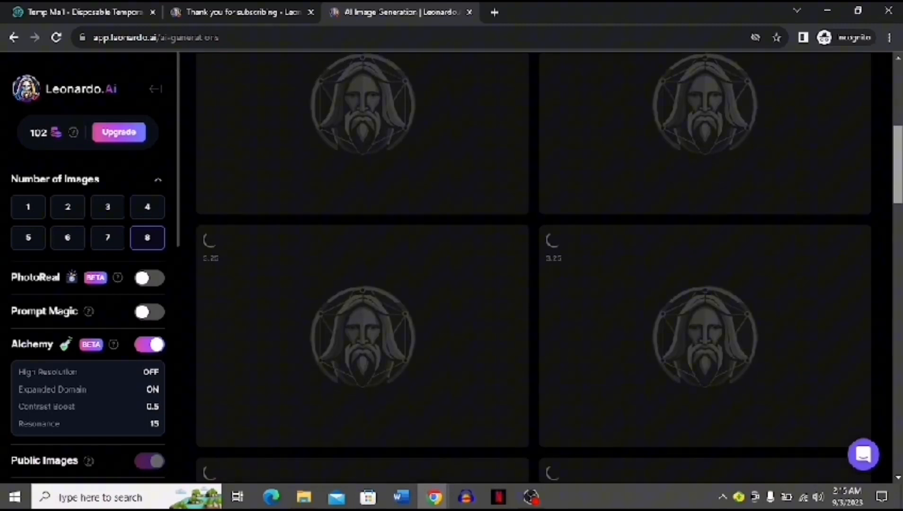
{"action": "scroll", "scroll_direction": "down", "scroll_amount": 3}
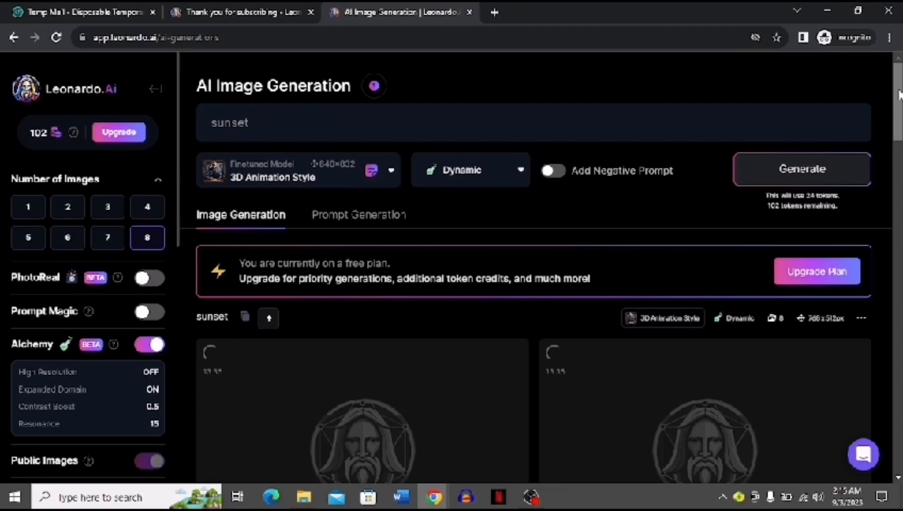
{"action": "scroll", "scroll_direction": "down", "scroll_amount": 3}
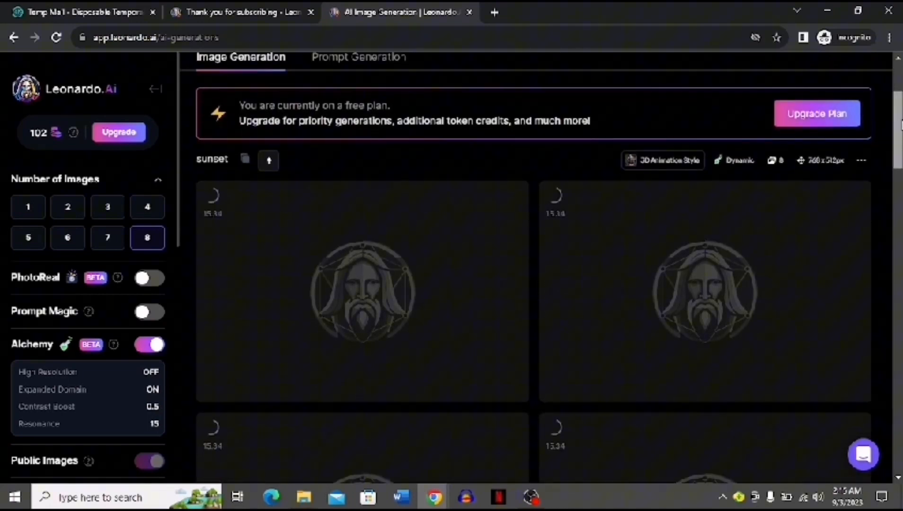
{"action": "scroll", "scroll_direction": "down", "scroll_amount": 3}
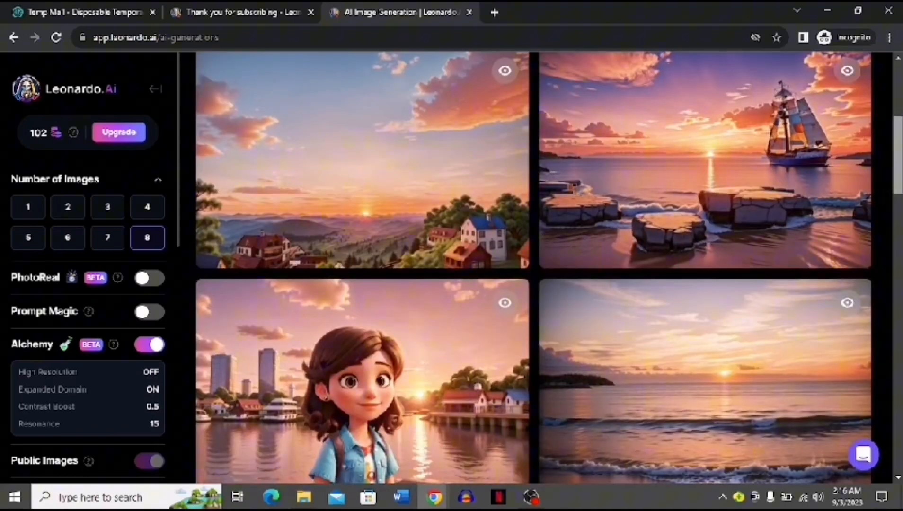
{"action": "scroll", "scroll_direction": "down", "scroll_amount": 3}
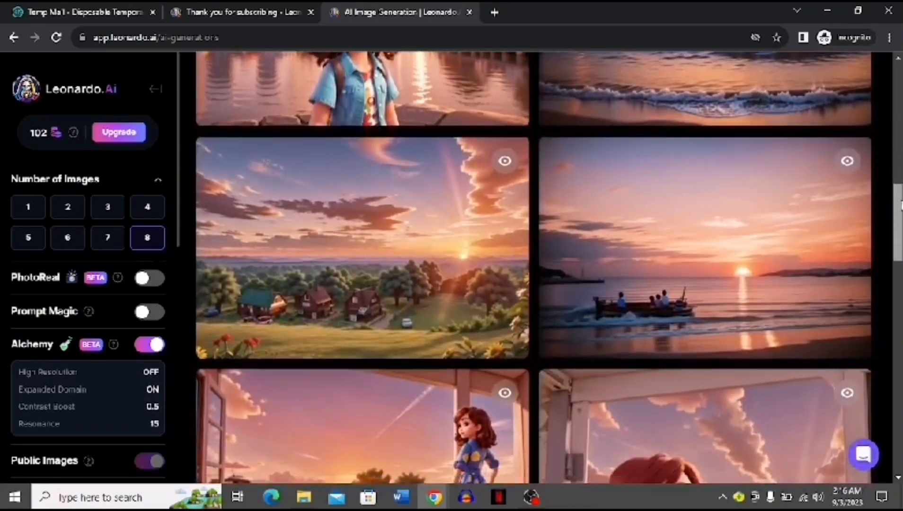
{"action": "scroll", "scroll_direction": "down", "scroll_amount": 3}
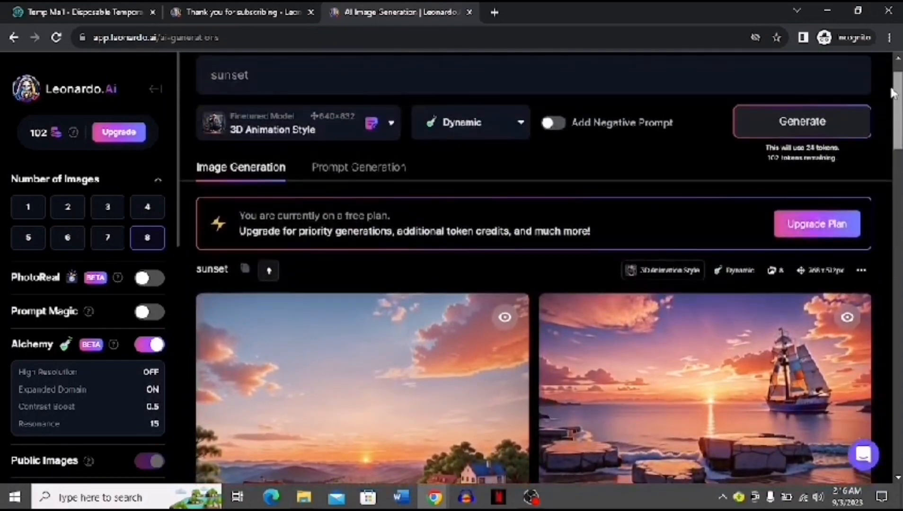
{"action": "scroll", "scroll_direction": "down", "scroll_amount": 3}
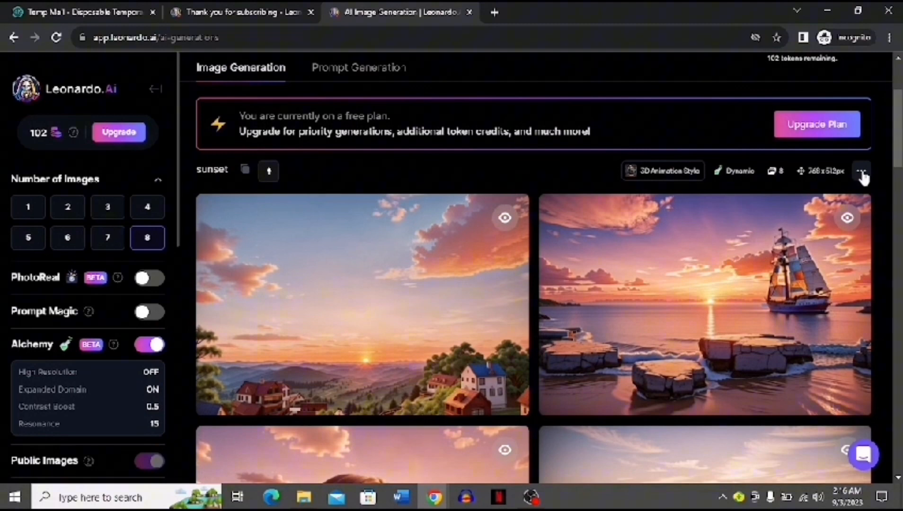
Step: Open the sunset generation's three-dot menu showing Download all (zip), generate again and delete
{"action": "left_click", "coordinate": [862, 171]}
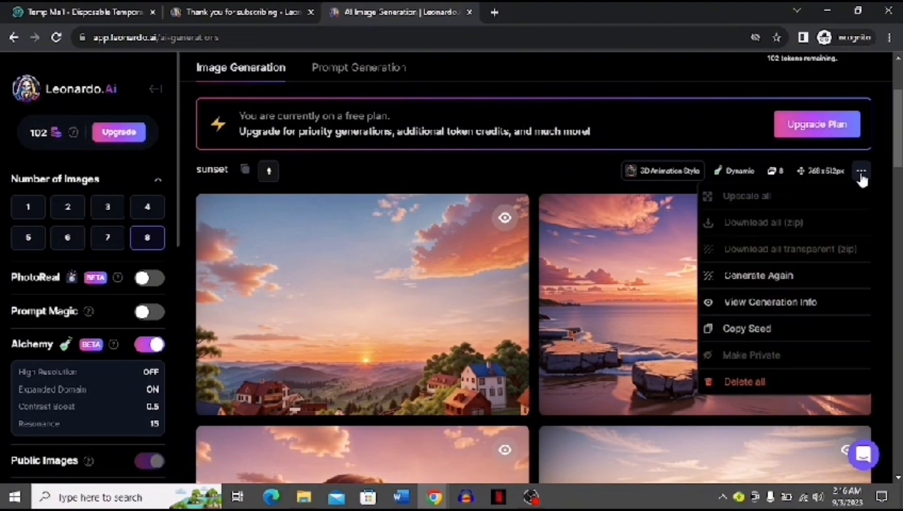
{"action": "mouse_move", "coordinate": [763, 223]}
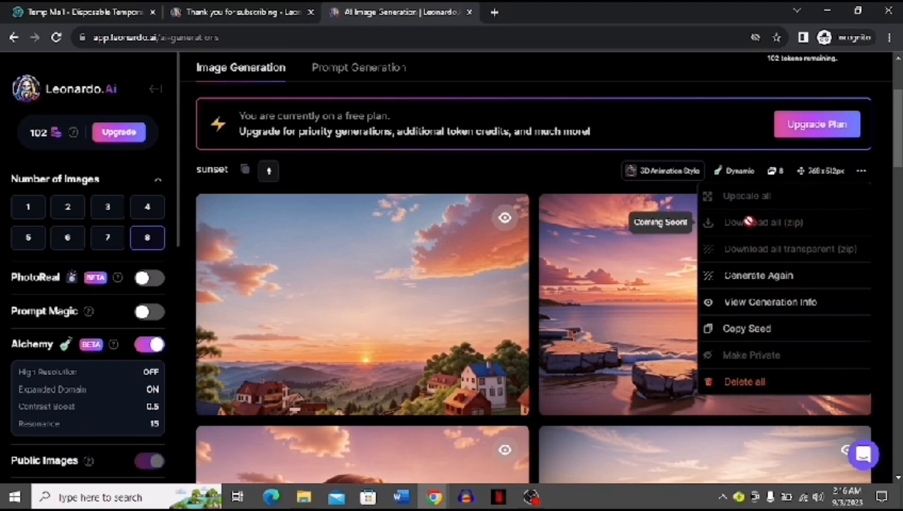
{"action": "mouse_move", "coordinate": [690, 134]}
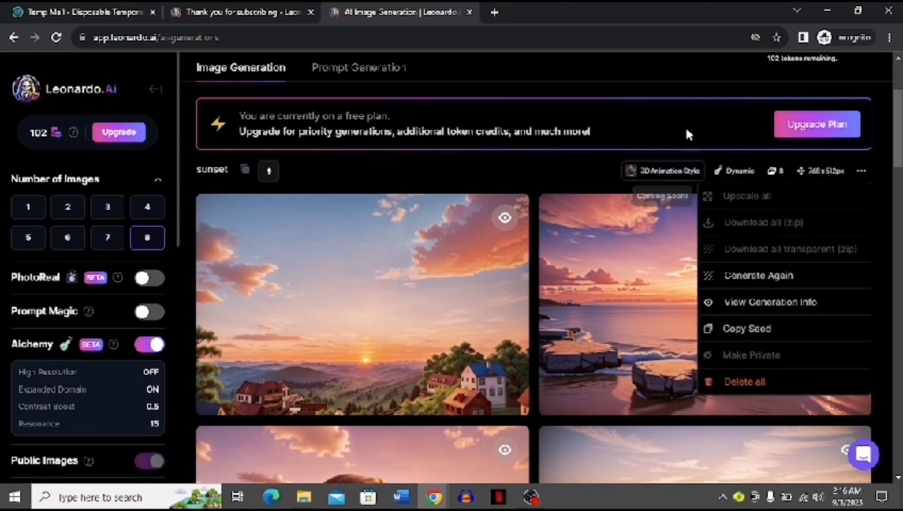